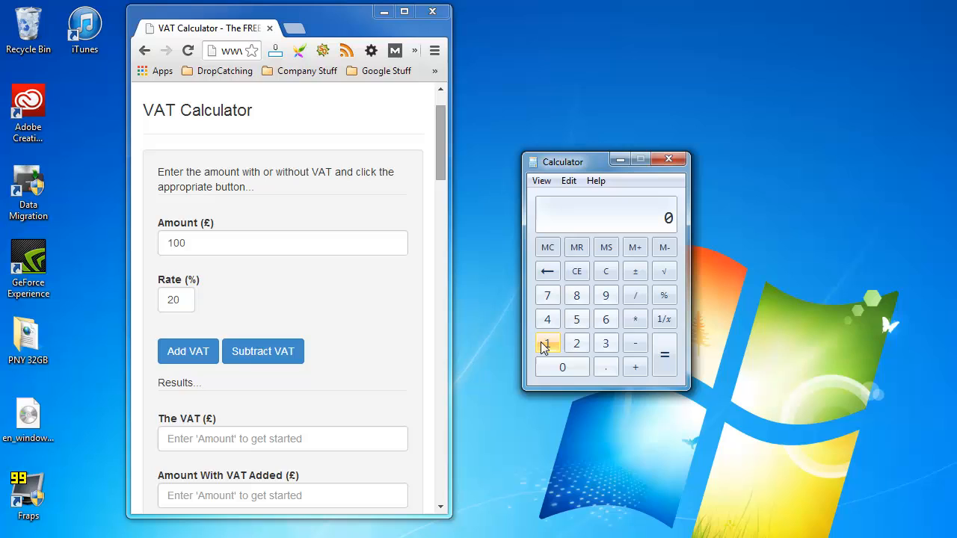
Step: Multiply 100 by 1.20 in Calculator to get the VAT-inclusive price of 120
click(562, 366)
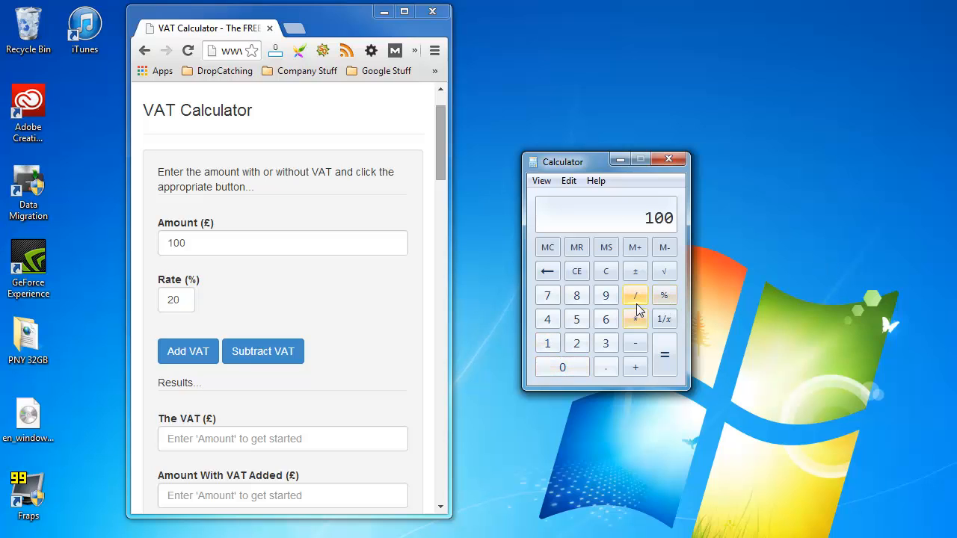
click(635, 318)
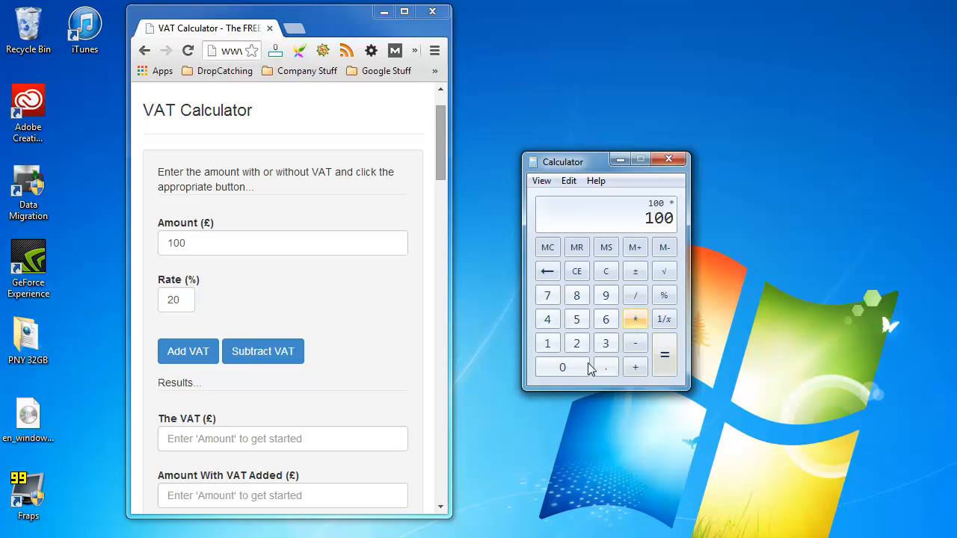
click(606, 366)
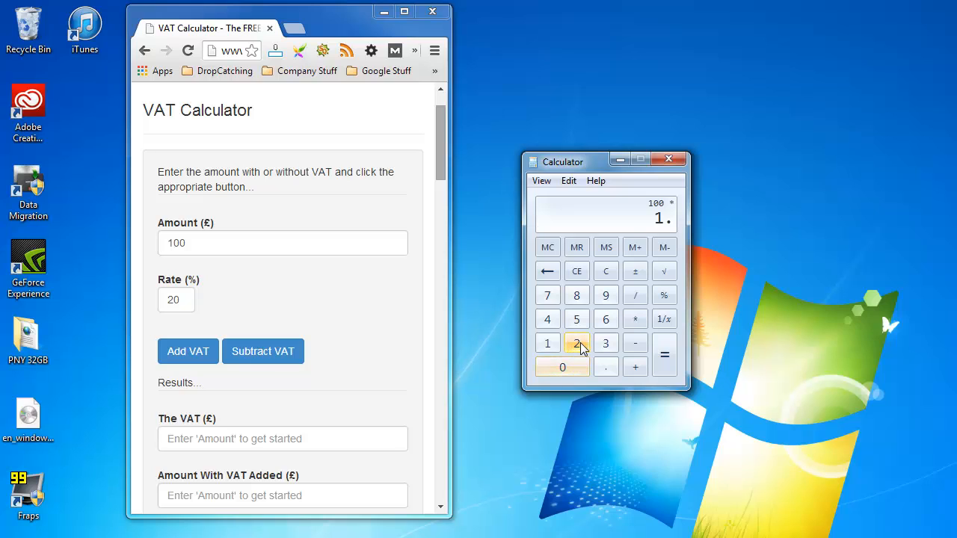
mouse_move(547, 344)
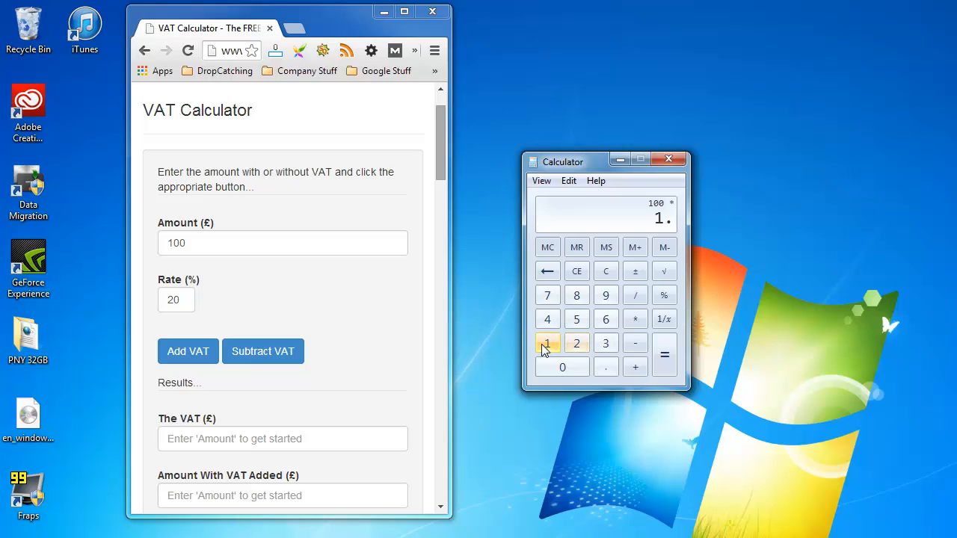
mouse_move(576, 319)
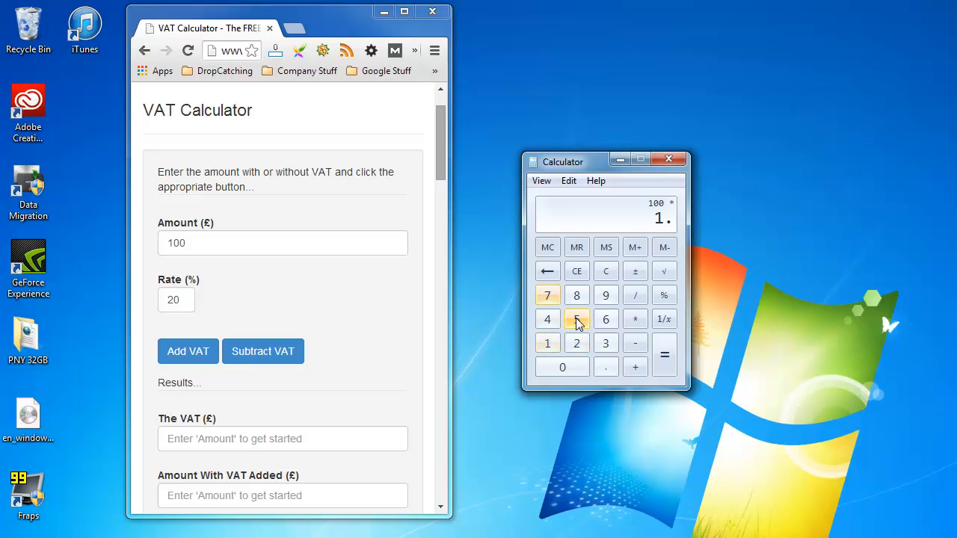
mouse_move(577, 314)
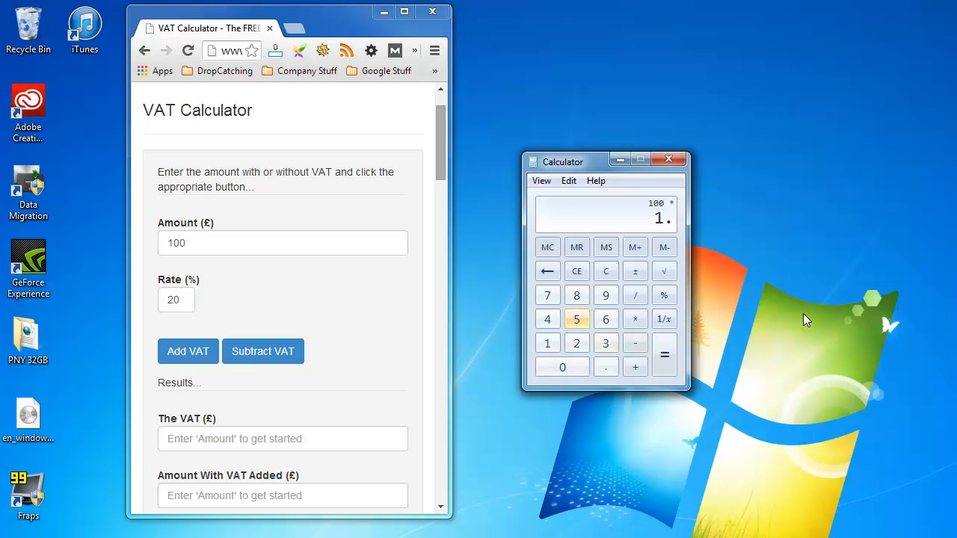
mouse_move(828, 333)
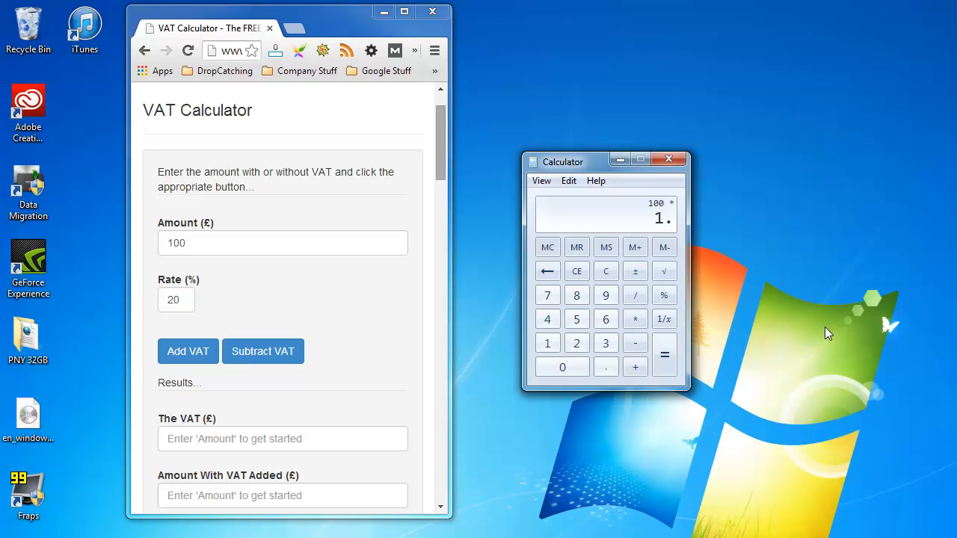
click(561, 367)
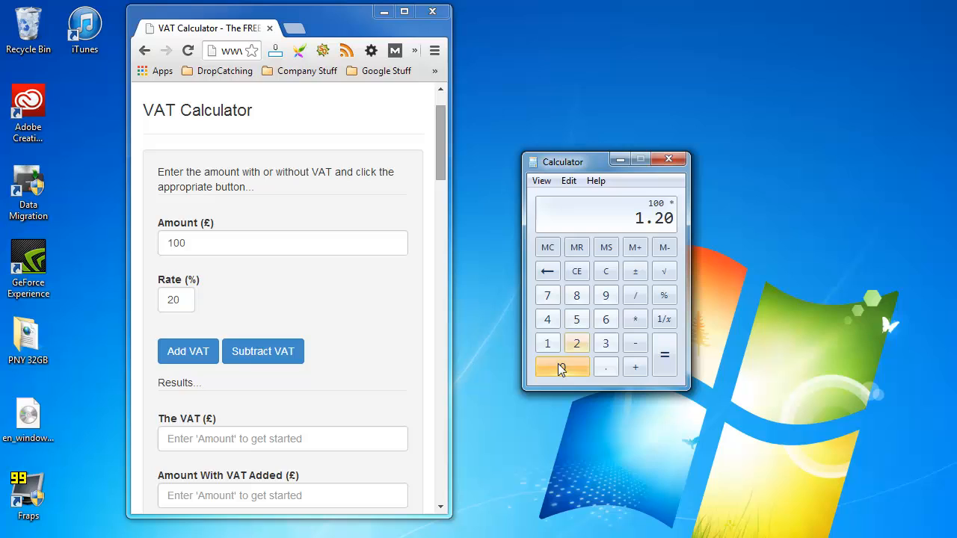
mouse_move(665, 354)
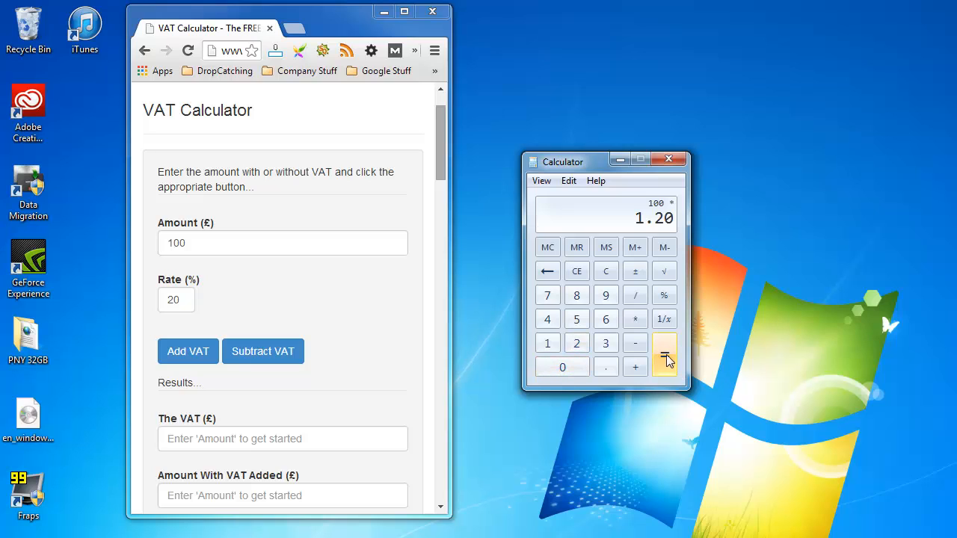
click(664, 355)
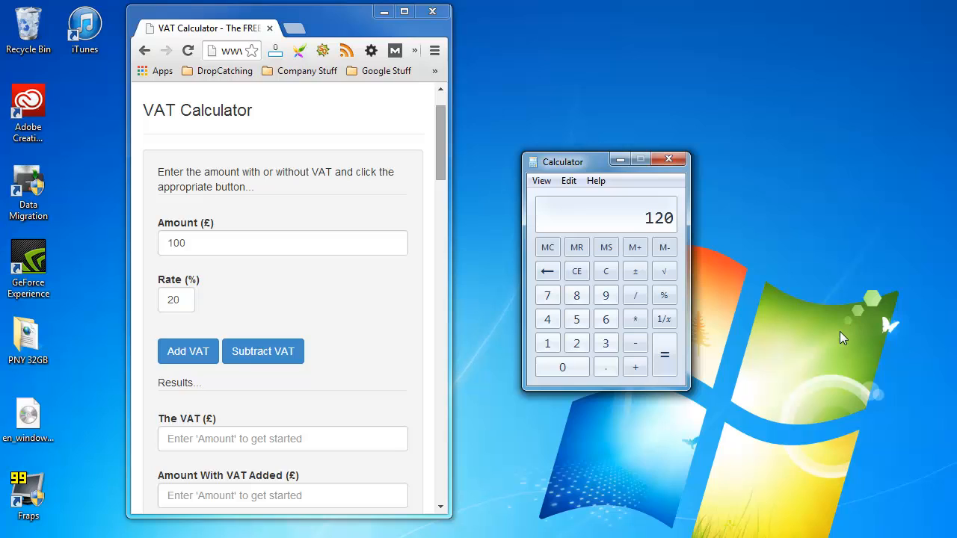
mouse_move(577, 271)
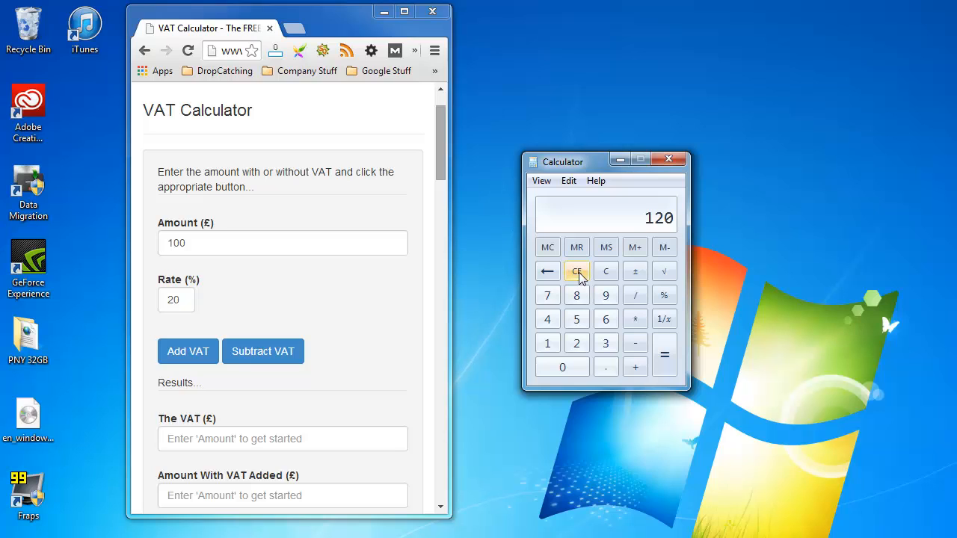
Step: Clear the display, compute 189 × 1.175 = 222.075, then clear again
click(576, 271)
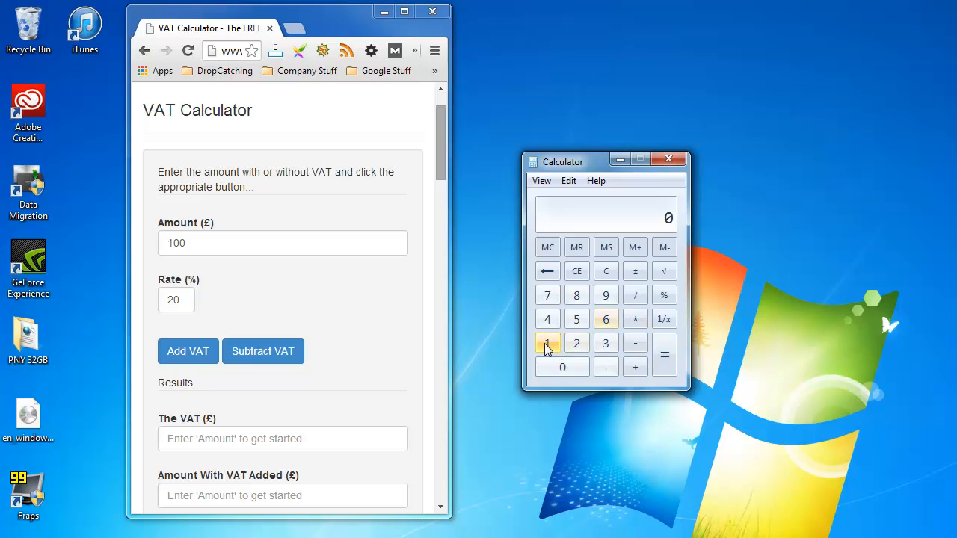
click(547, 342)
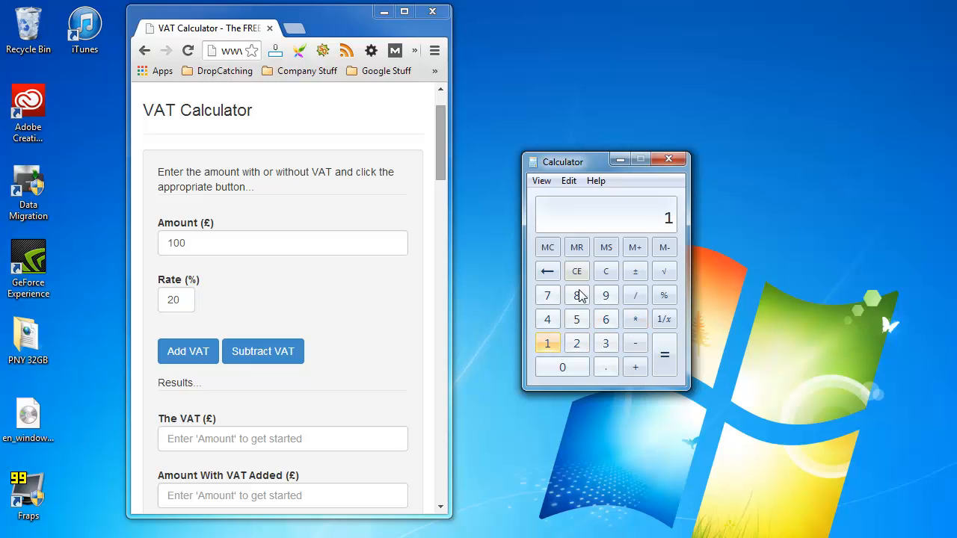
click(605, 295)
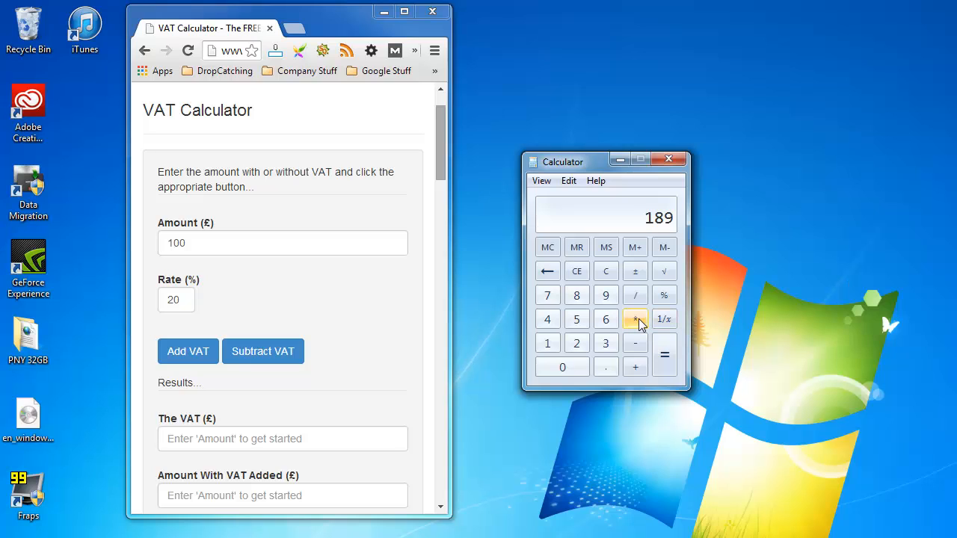
click(635, 318)
text(1.175)
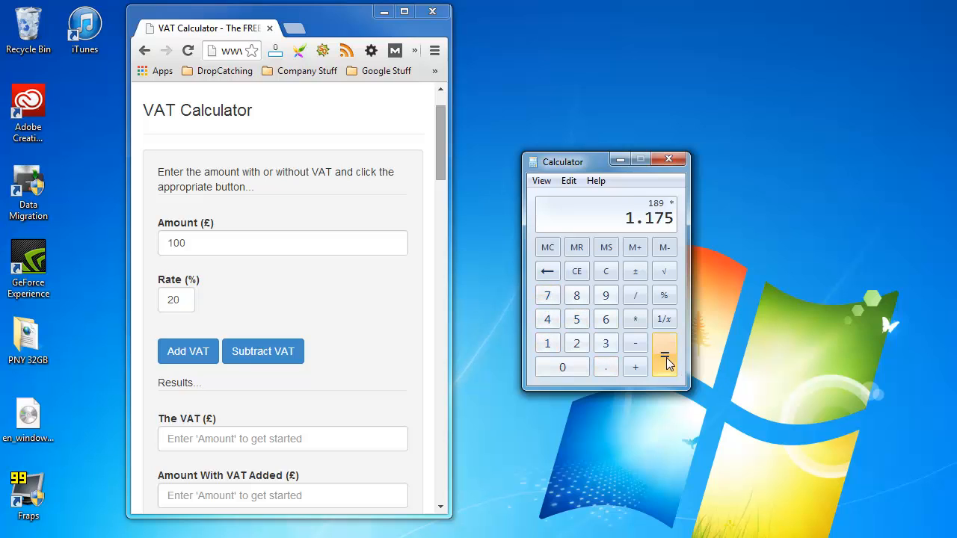
click(663, 355)
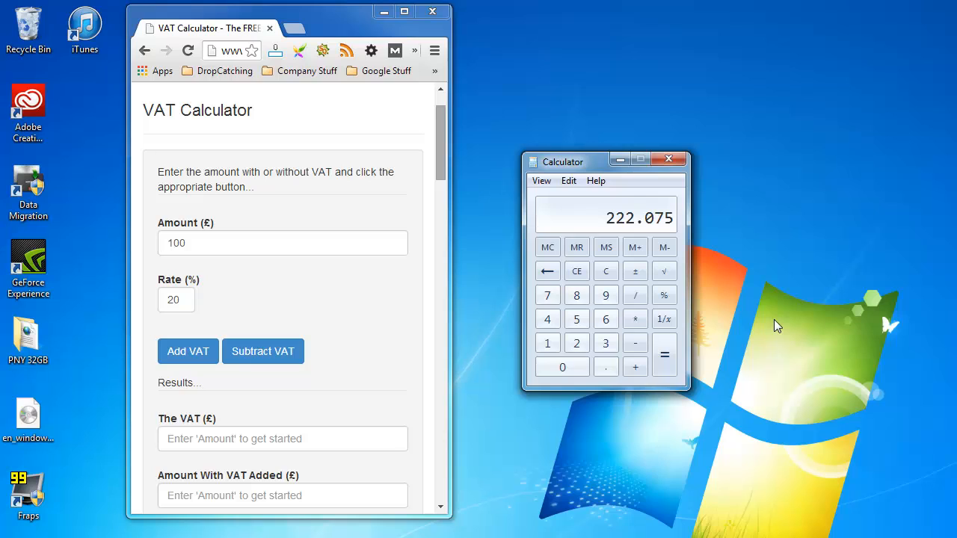
click(577, 271)
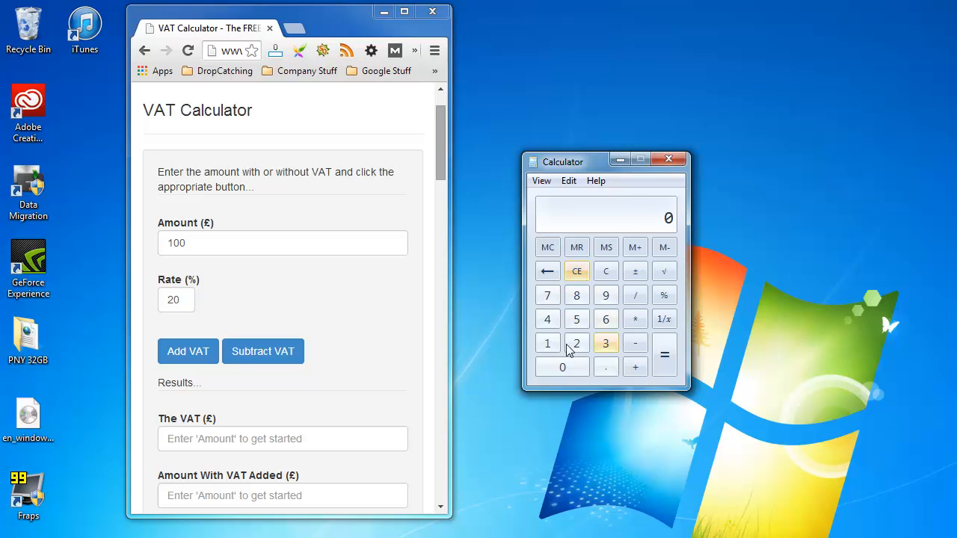
Step: Calculate the VAT alone on 189 by multiplying by the rate, giving 33.075
click(605, 295)
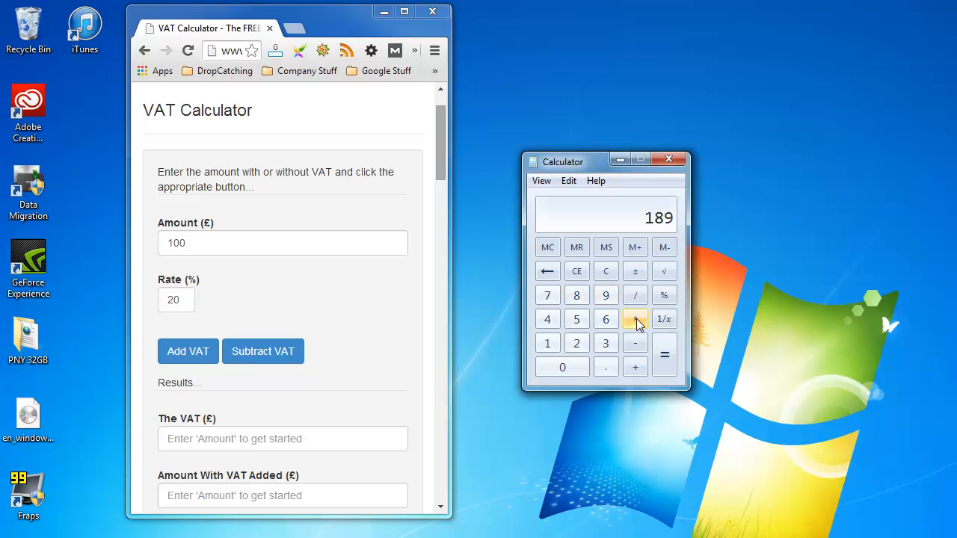
click(635, 319)
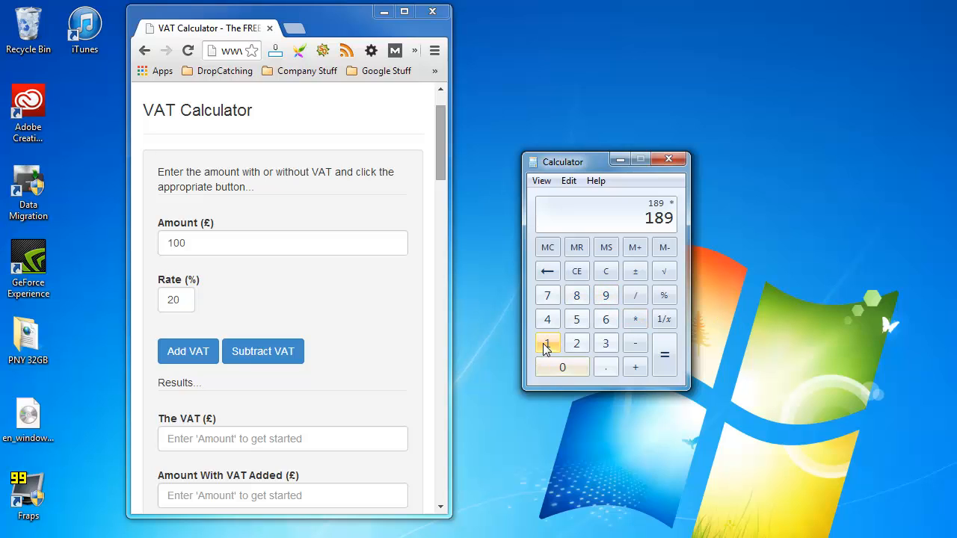
mouse_move(562, 367)
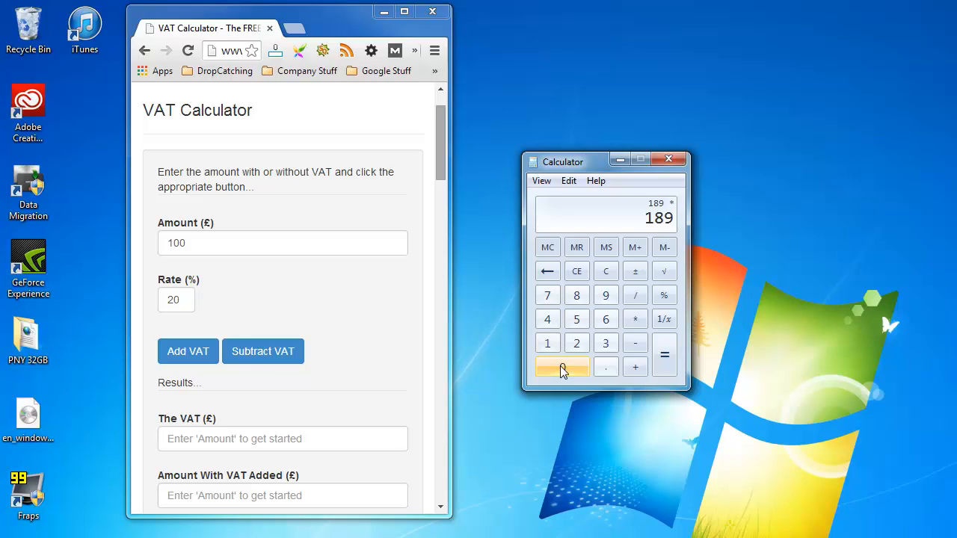
click(562, 366)
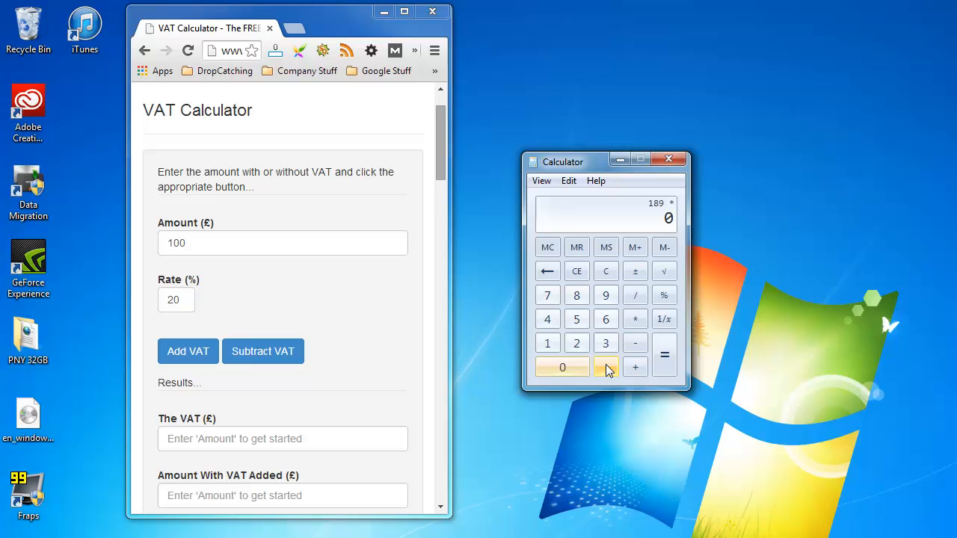
click(606, 366)
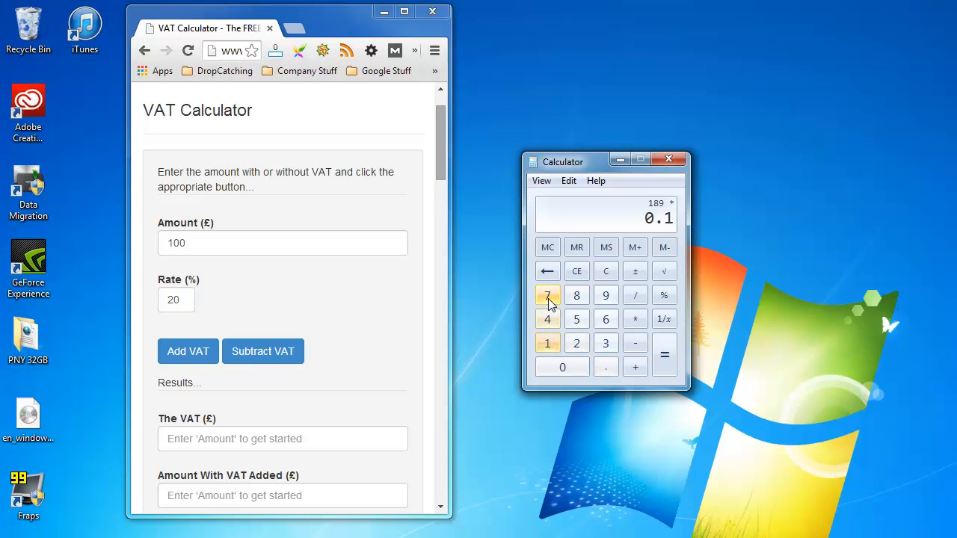
click(664, 354)
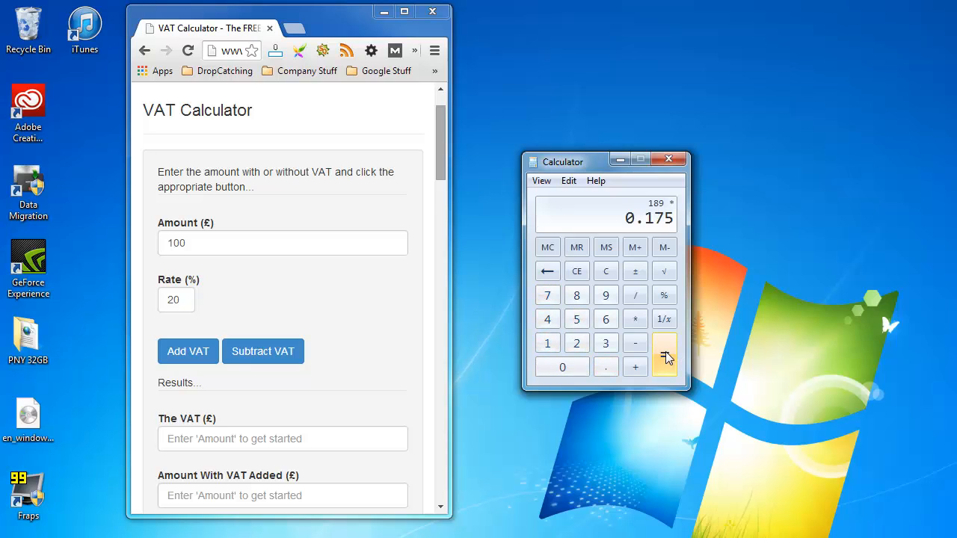
click(664, 355)
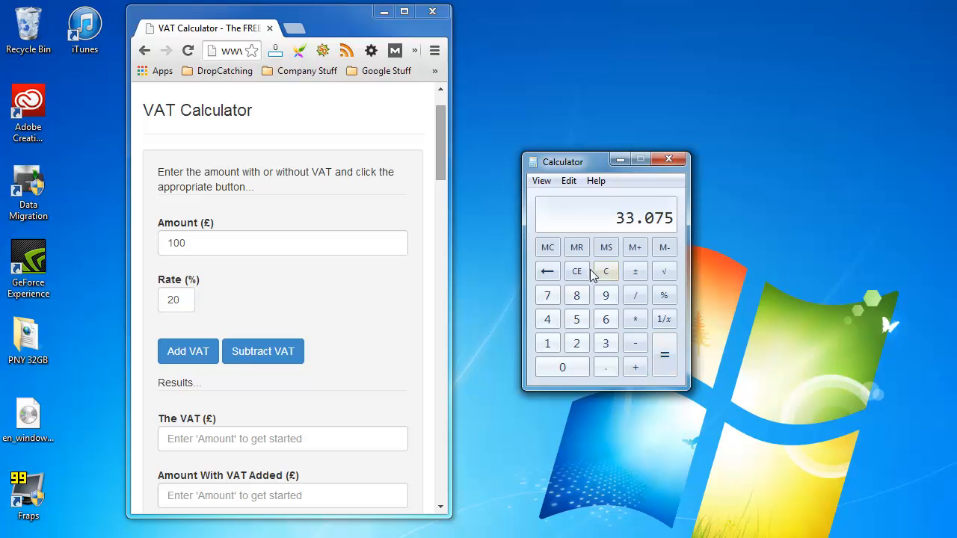
click(576, 271)
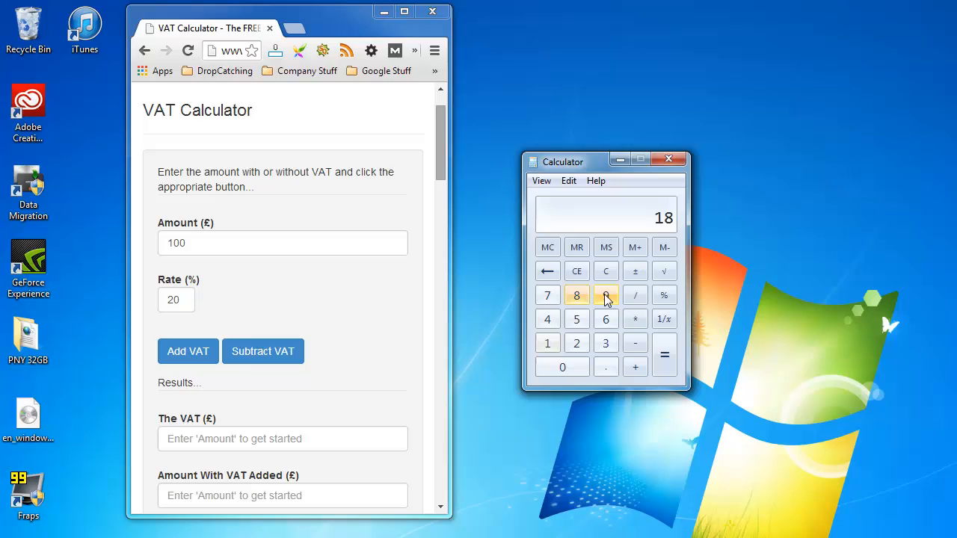
click(561, 366)
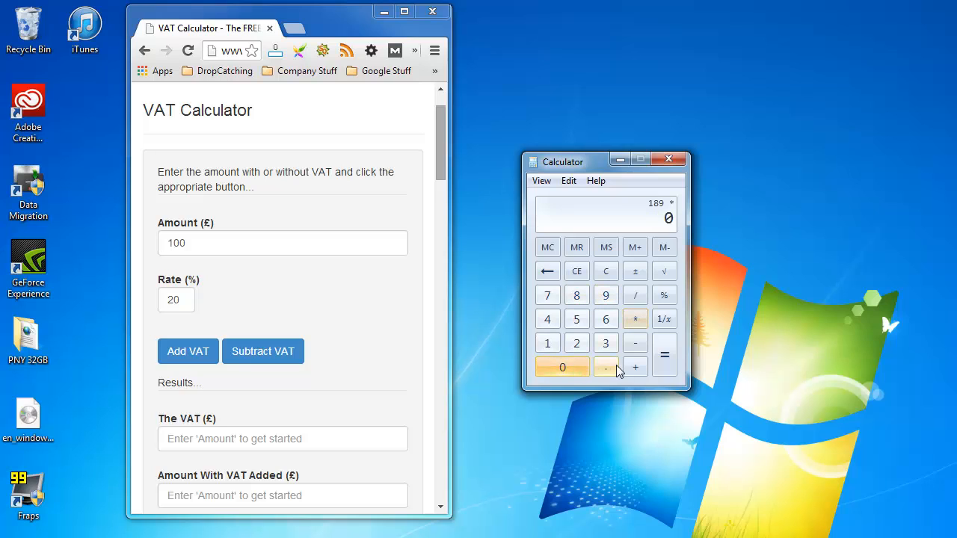
click(562, 366)
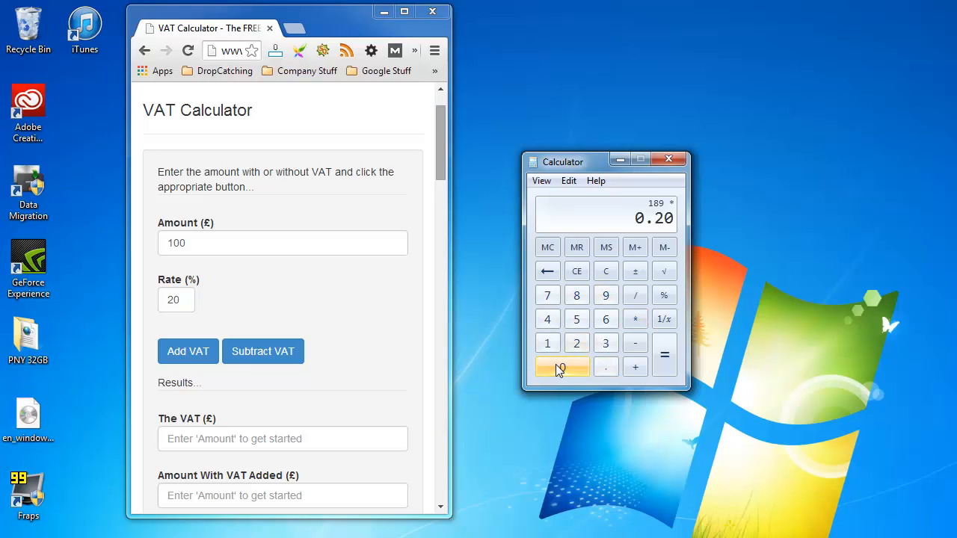
click(663, 354)
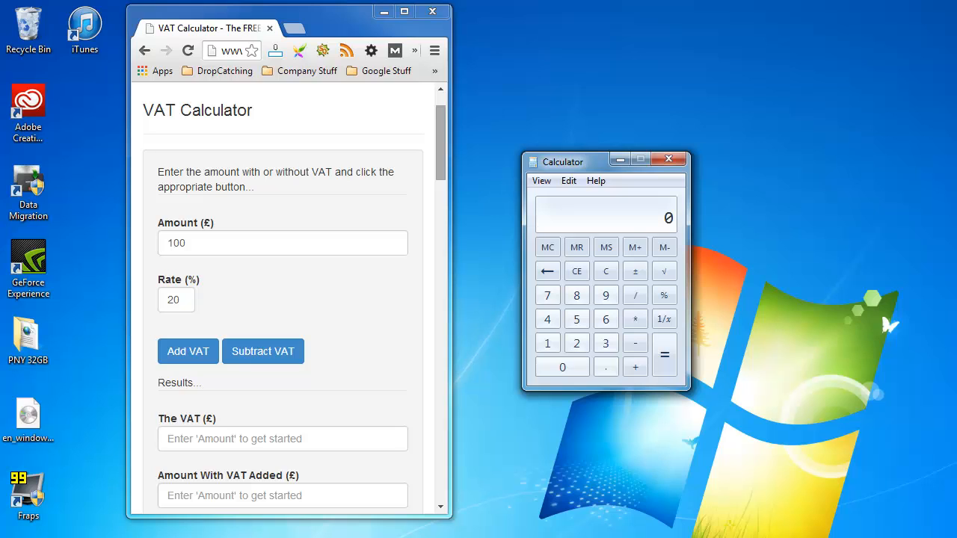
mouse_move(664, 355)
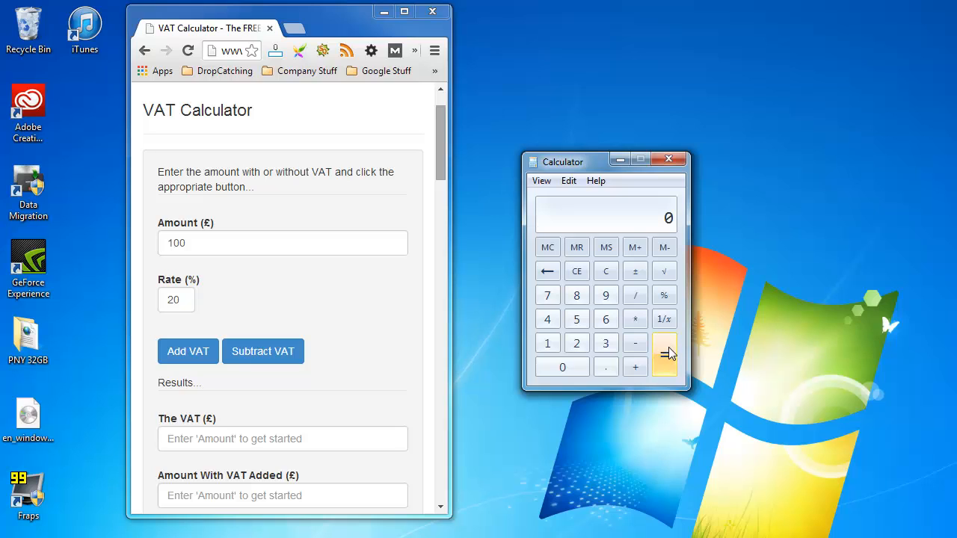
mouse_move(547, 343)
text(400)
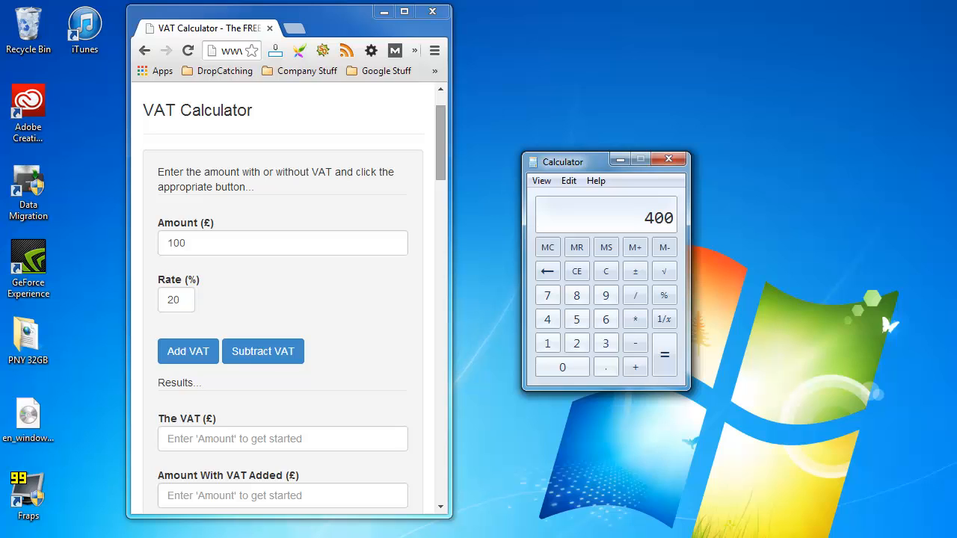
mouse_move(711, 340)
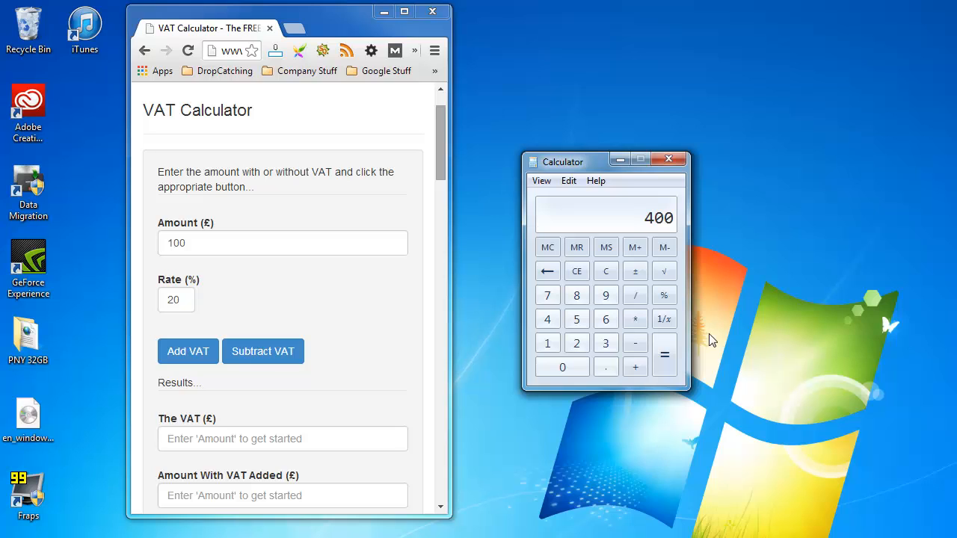
Step: Divide 400 by 1.20 to get 333.33 without VAT, then clear the display
click(635, 294)
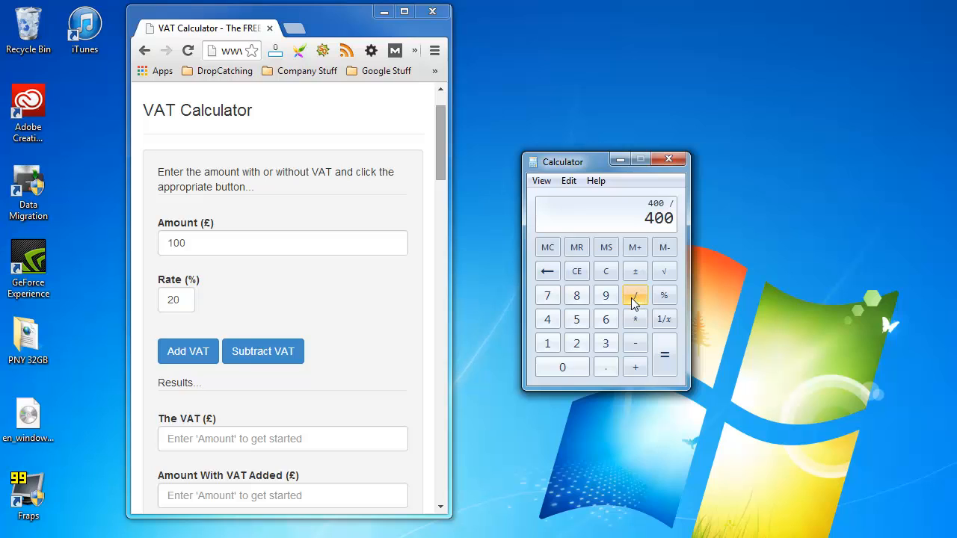
mouse_move(548, 343)
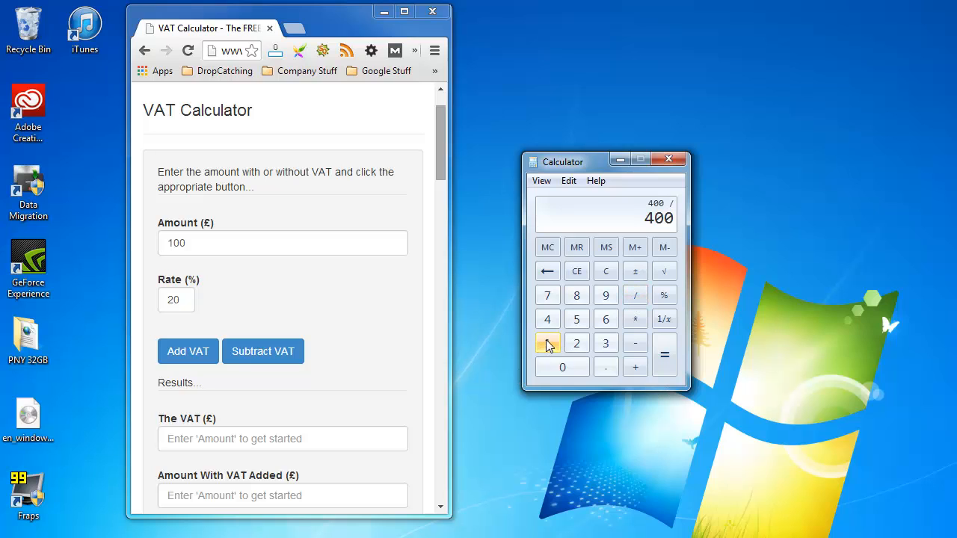
click(548, 343)
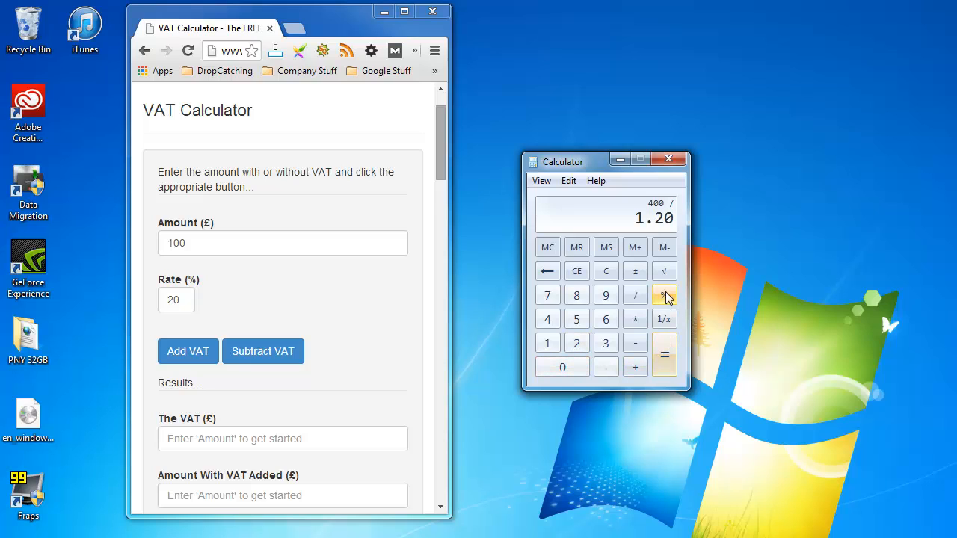
mouse_move(664, 354)
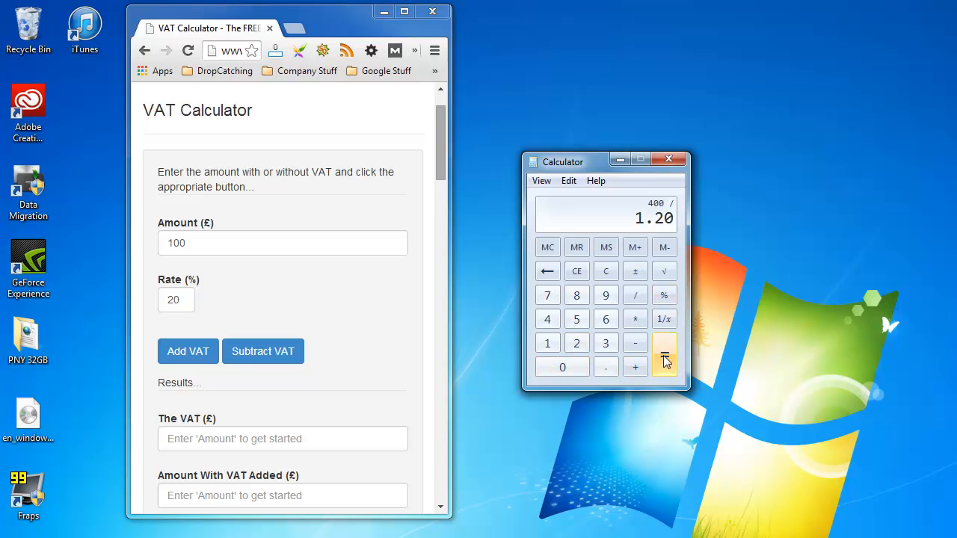
click(663, 354)
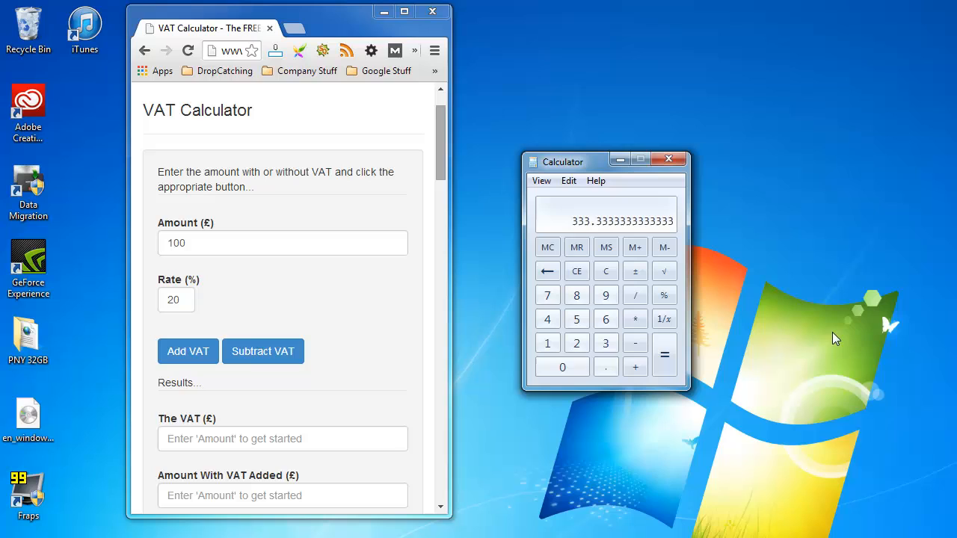
click(576, 271)
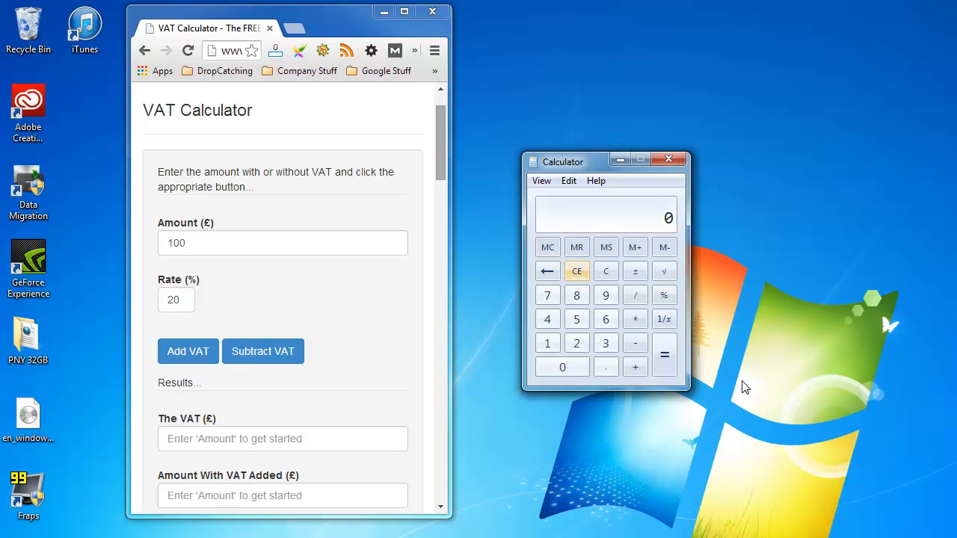
Step: Divide 989 by 1.175 to remove 17.5% VAT, giving 841.70
click(576, 295)
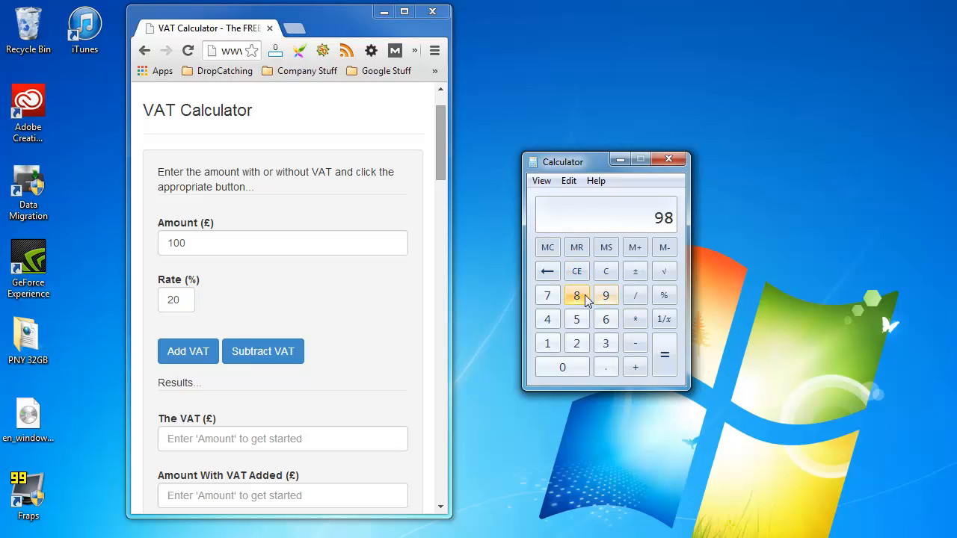
click(605, 295)
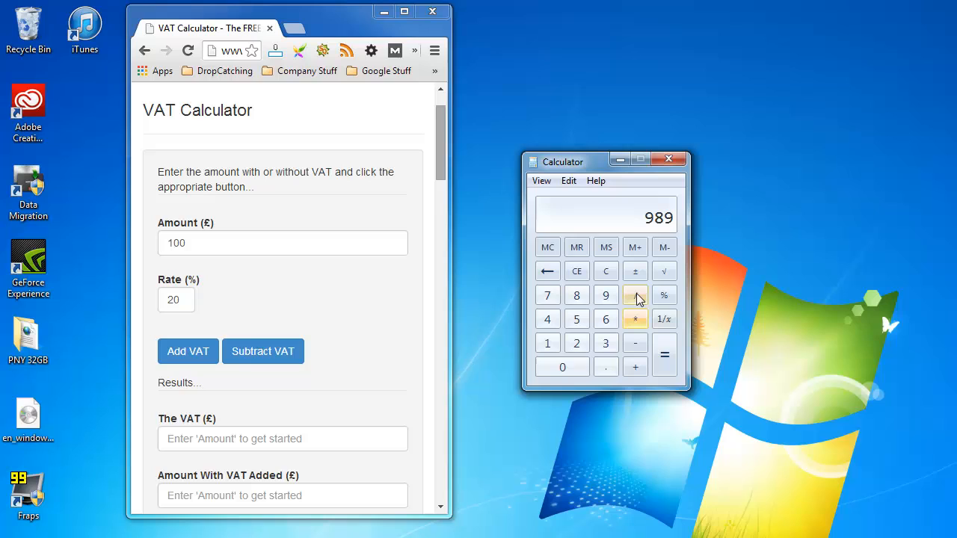
click(635, 295)
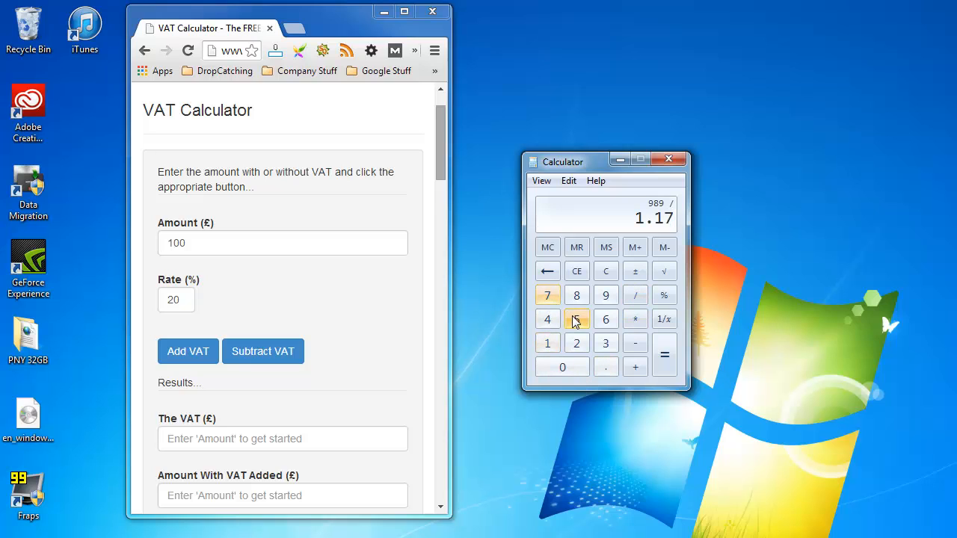
click(664, 355)
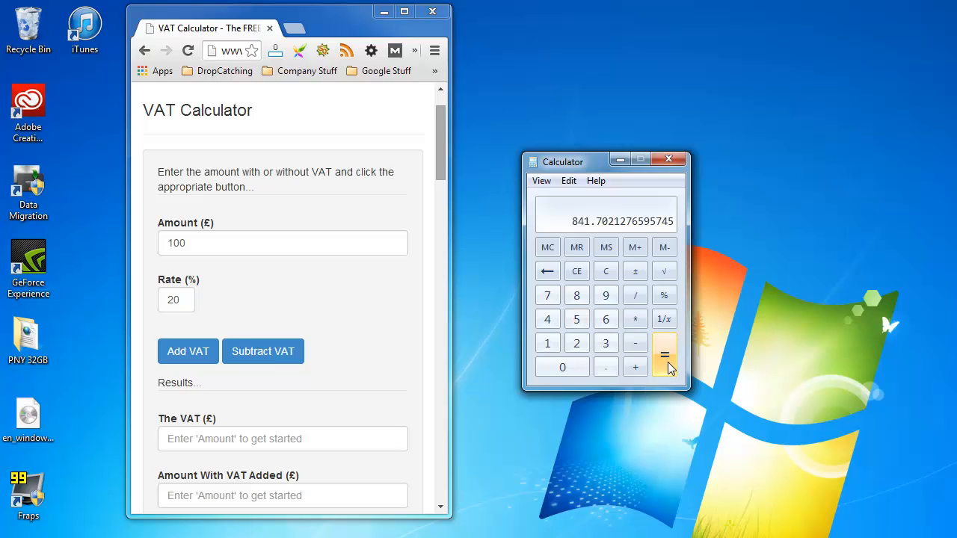
mouse_move(807, 343)
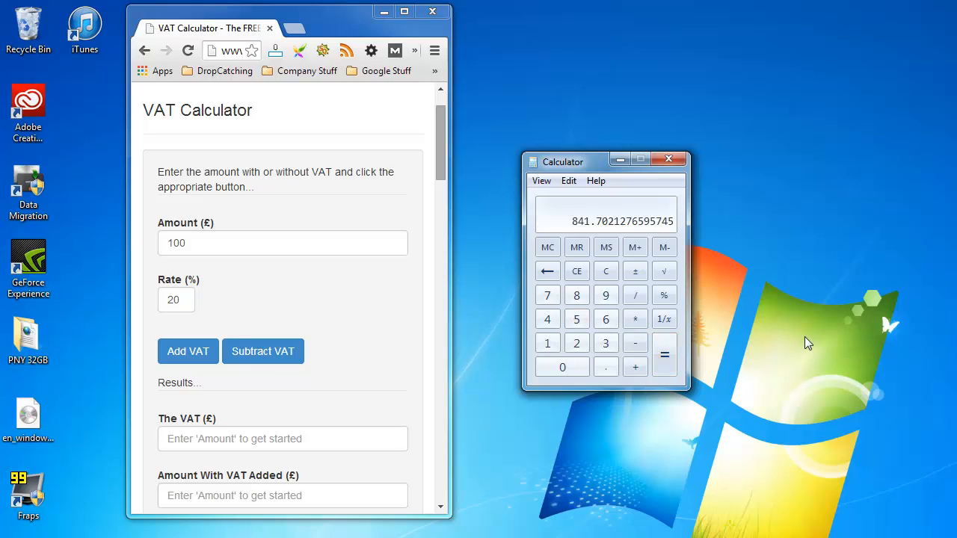
click(606, 270)
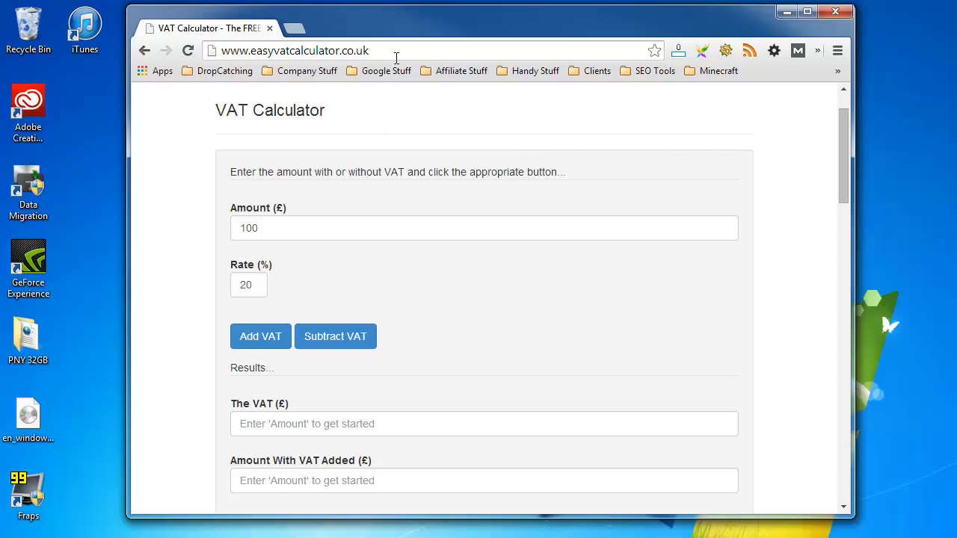
Step: Subtract 20% VAT from 100 on the website, showing VAT 16.67 and 83.33
triple_click(483, 228)
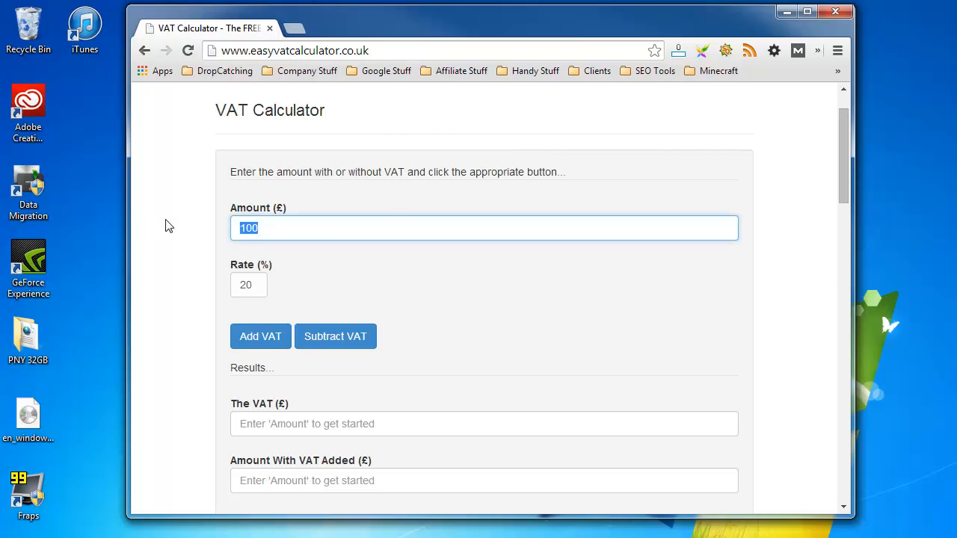
mouse_move(593, 178)
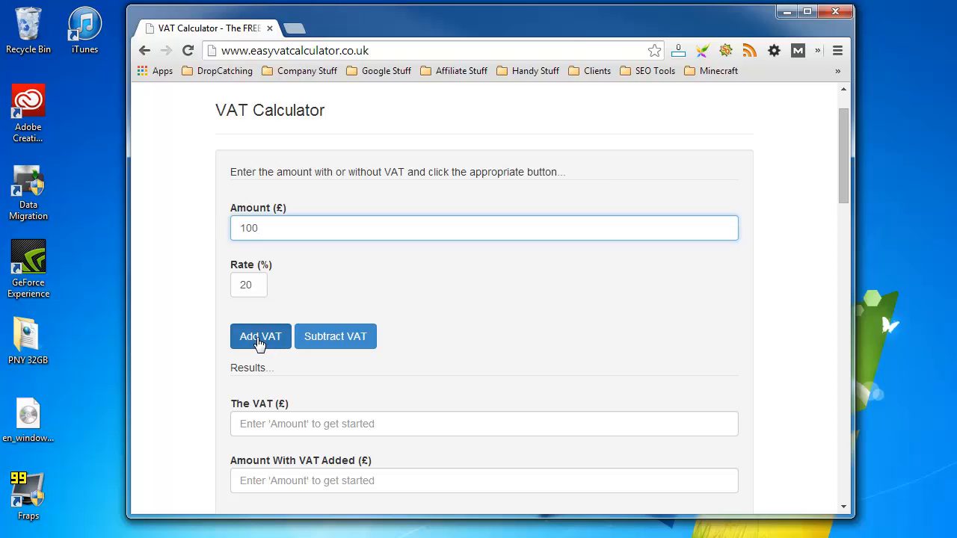
click(335, 335)
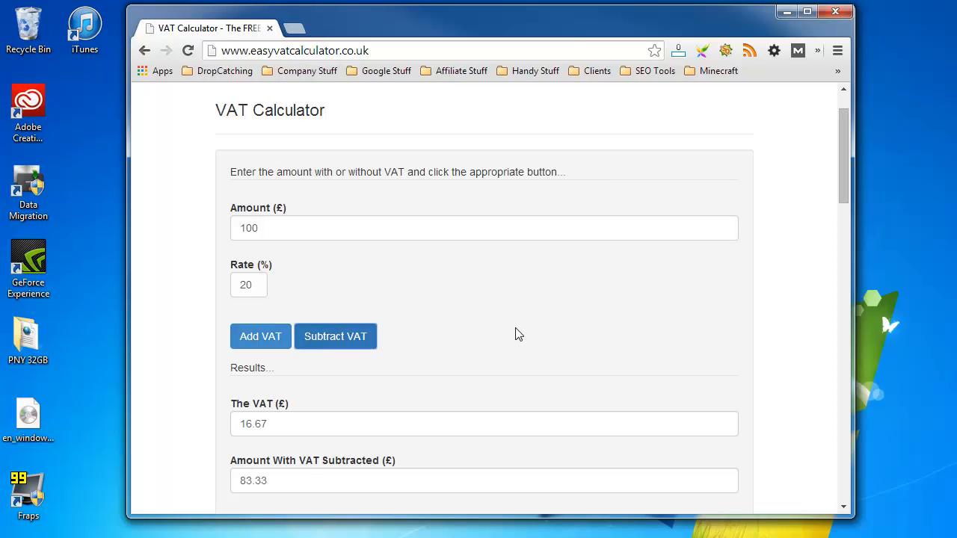